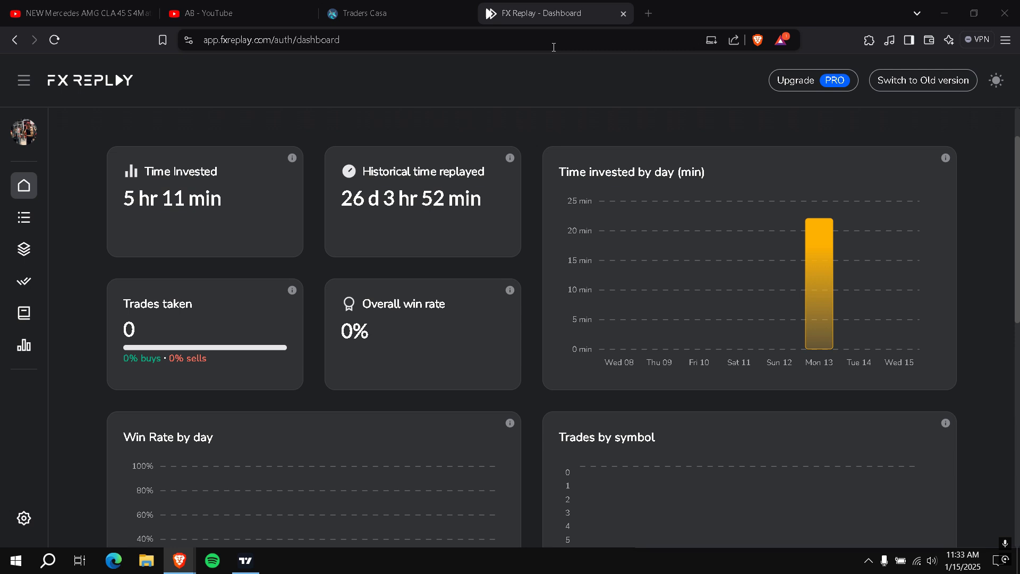
mouse_move(425, 564)
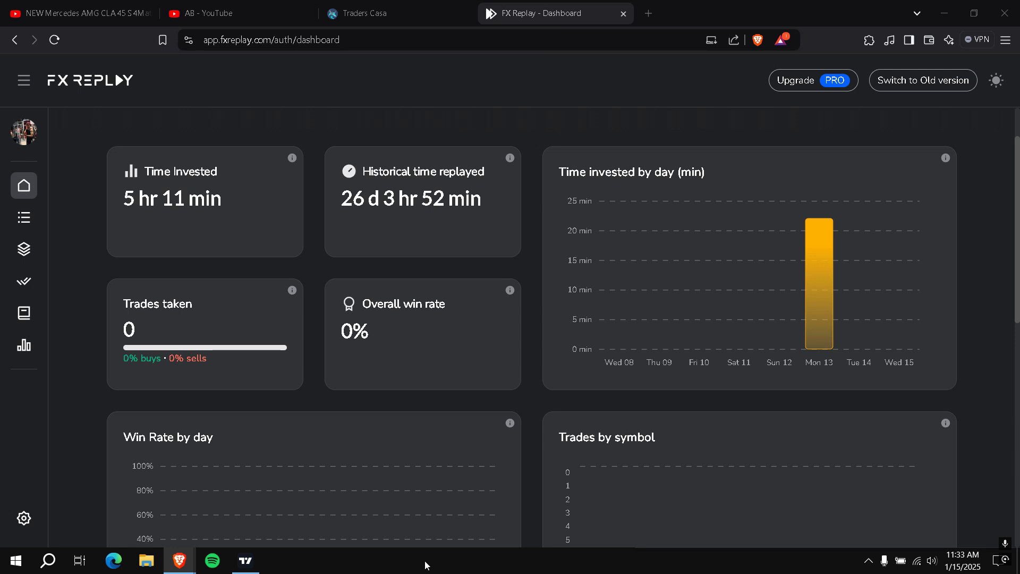
- Open the backtesting sessions list and go to the EUR session's replay chart
click(245, 560)
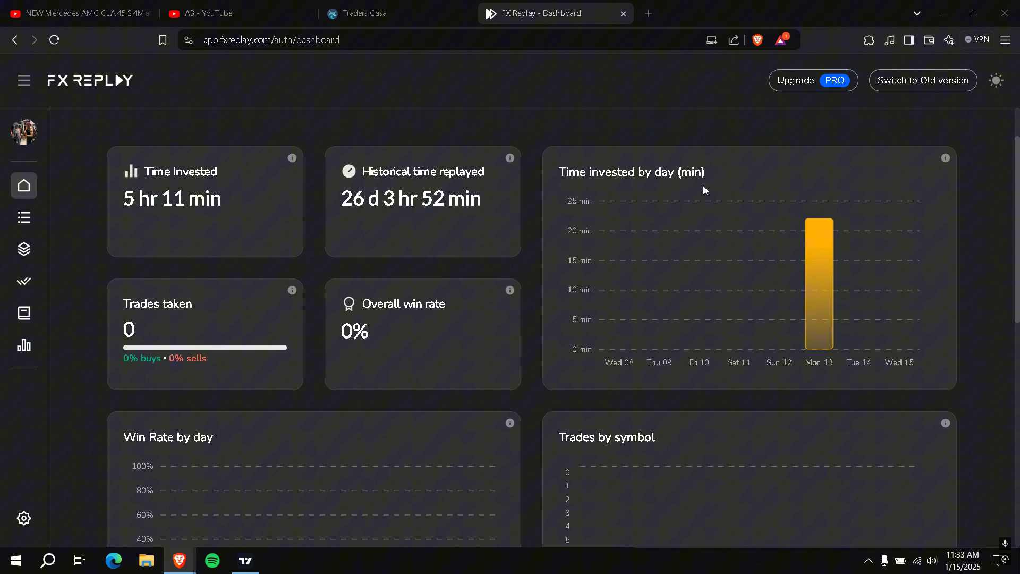
mouse_move(549, 166)
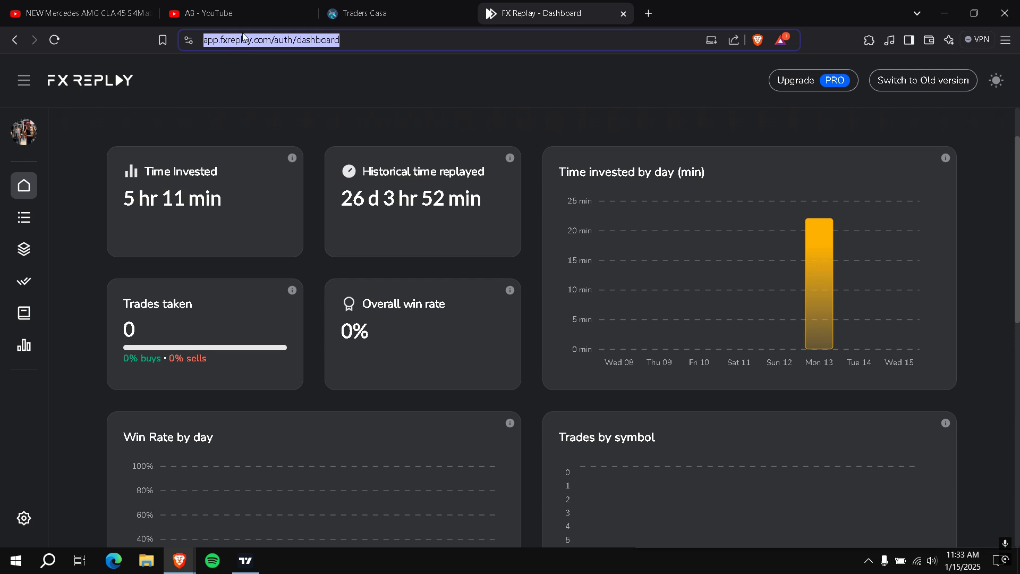
mouse_move(605, 21)
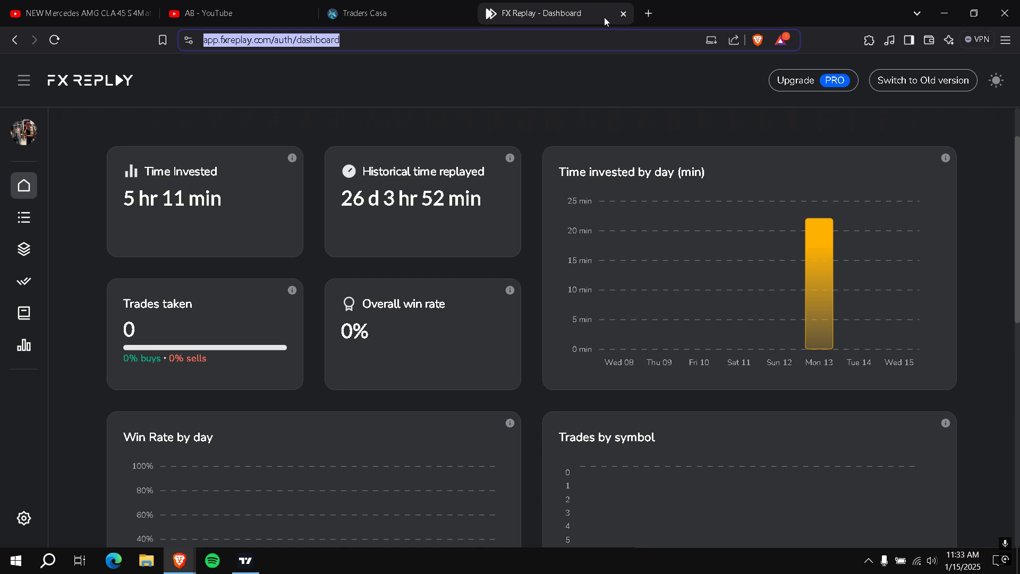
mouse_move(812, 91)
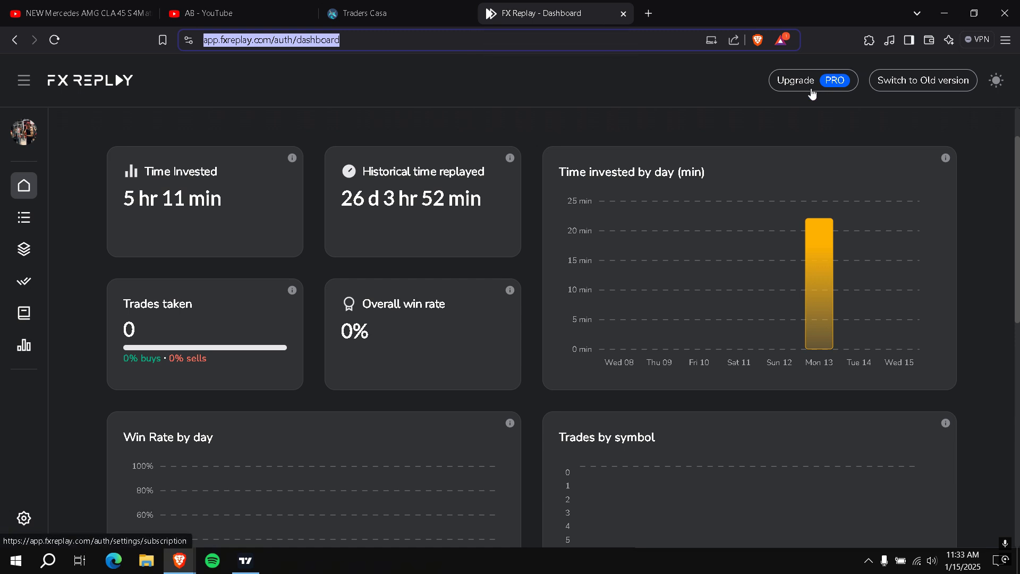
mouse_move(528, 231)
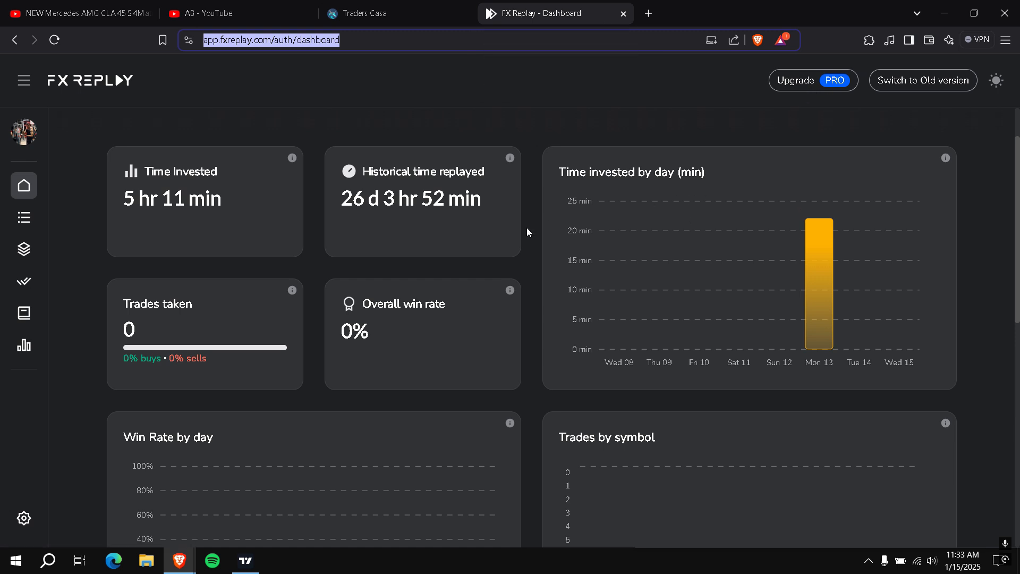
mouse_move(52, 211)
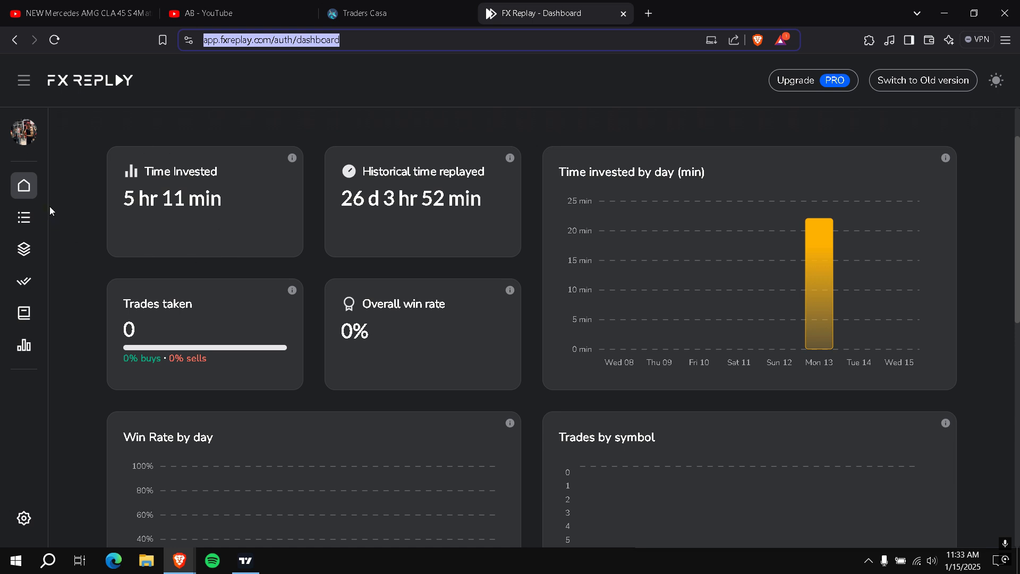
click(24, 217)
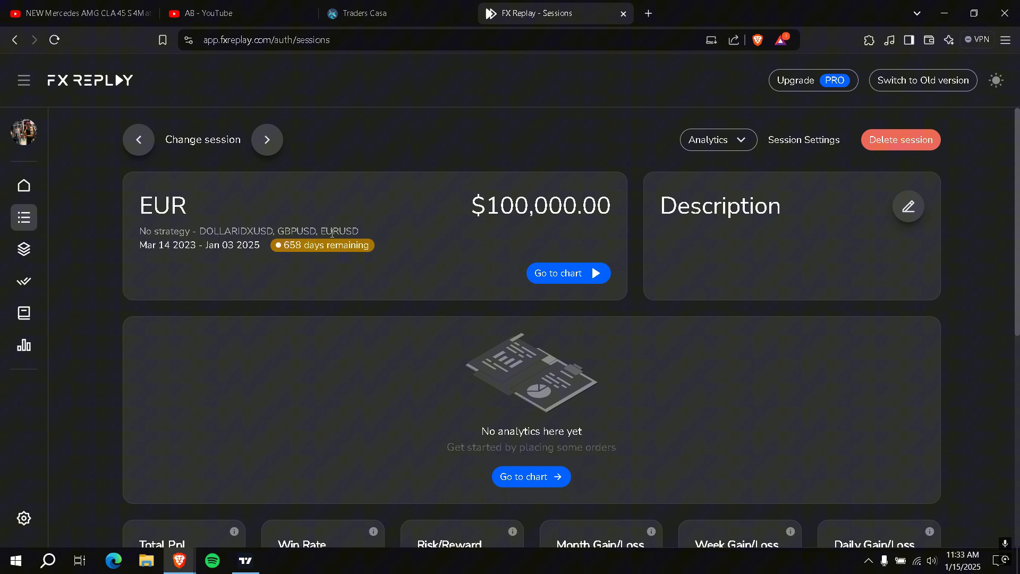
click(566, 273)
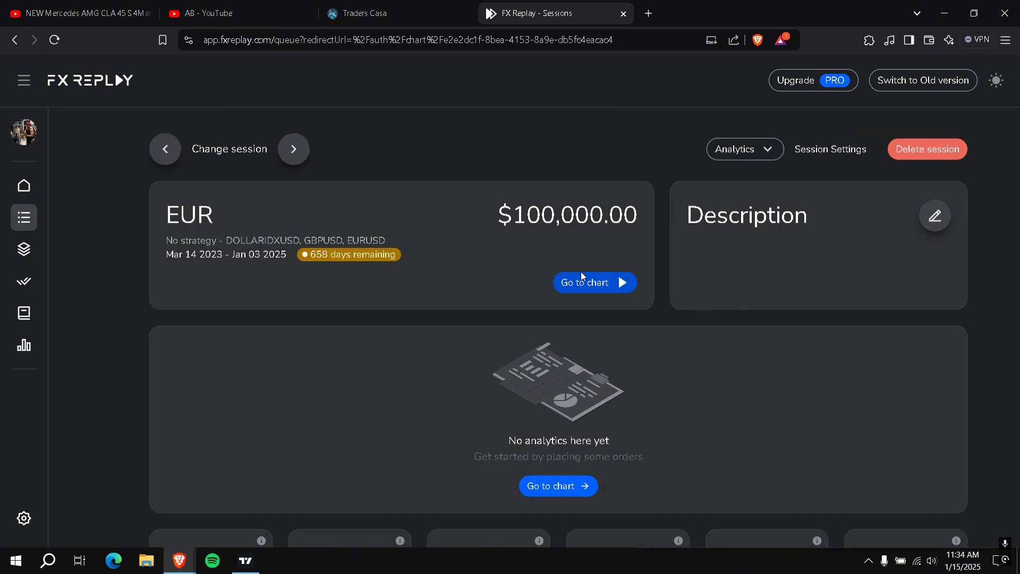
click(593, 282)
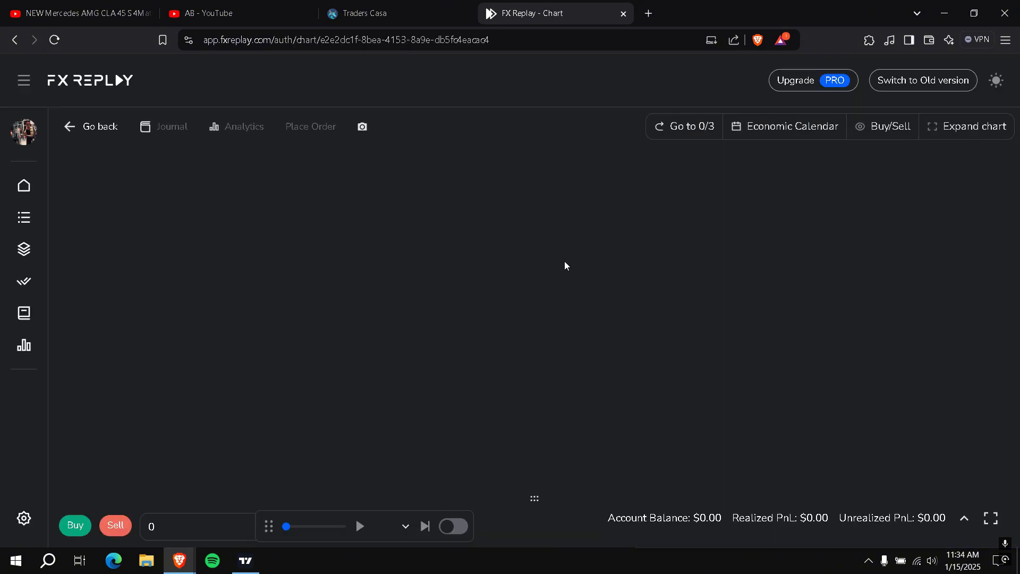
- Dismiss the 50-trades-per-month reminder and advance the EURUSD replay in 4-hour steps
click(453, 526)
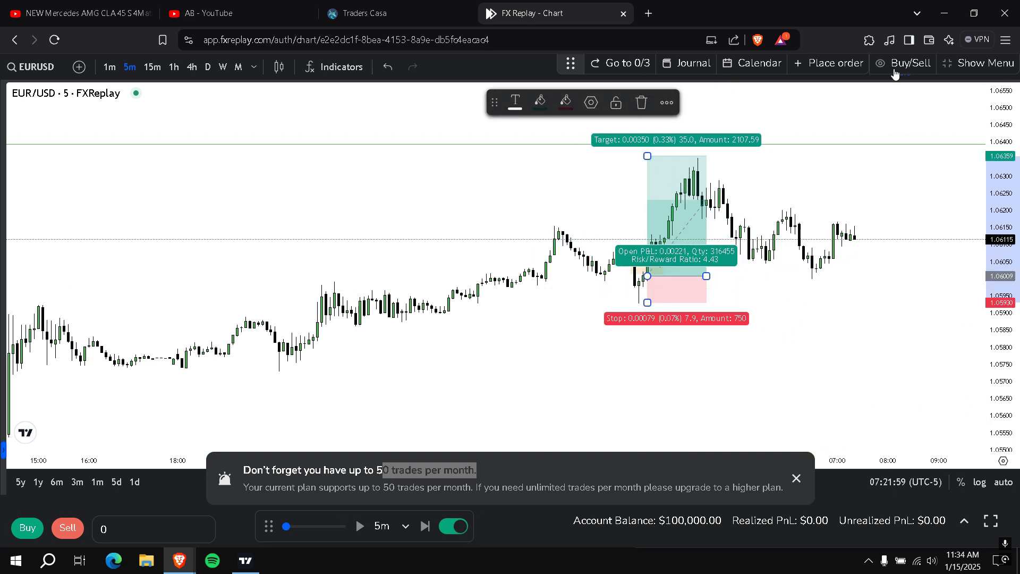
mouse_move(806, 109)
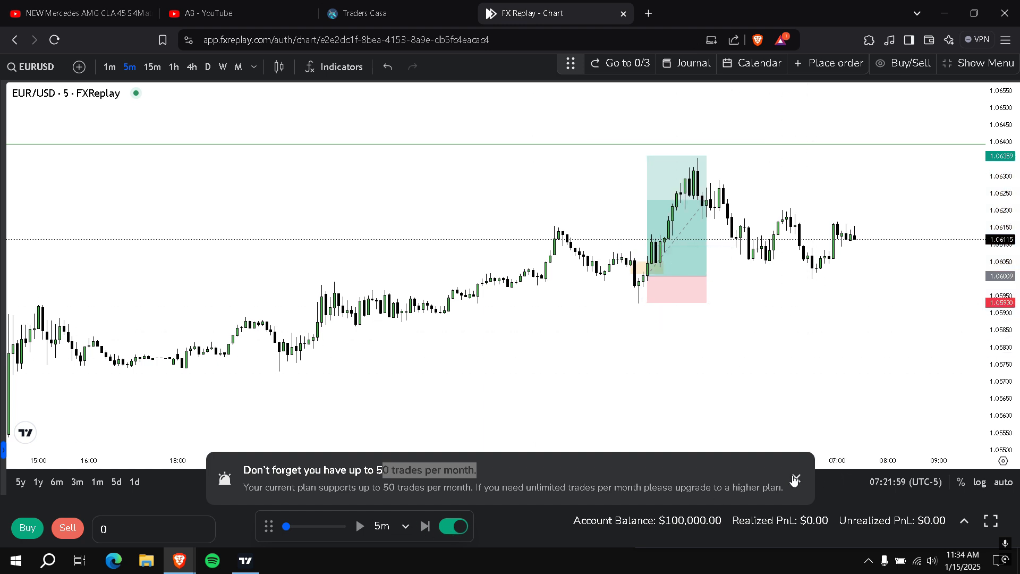
click(425, 526)
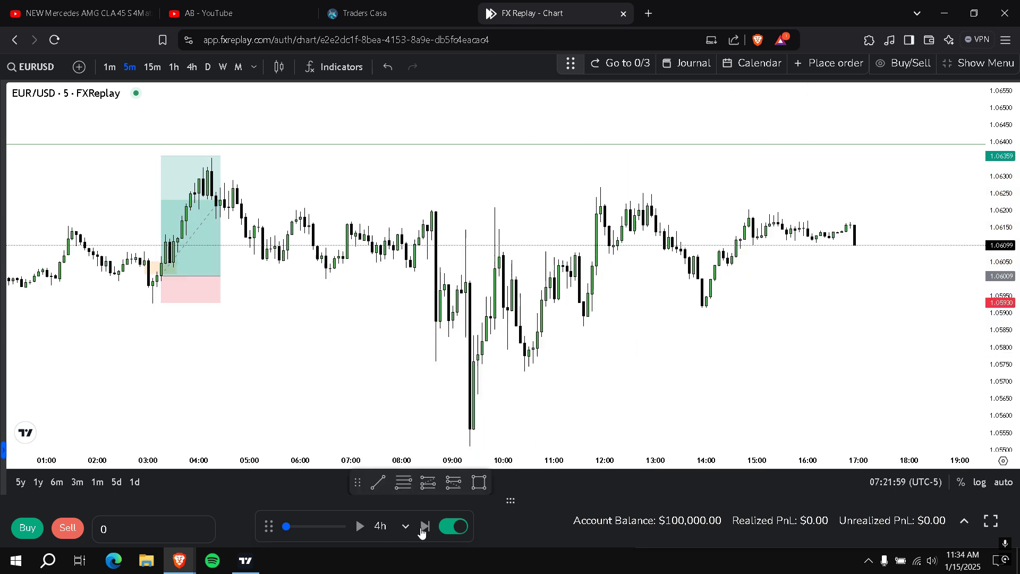
click(424, 526)
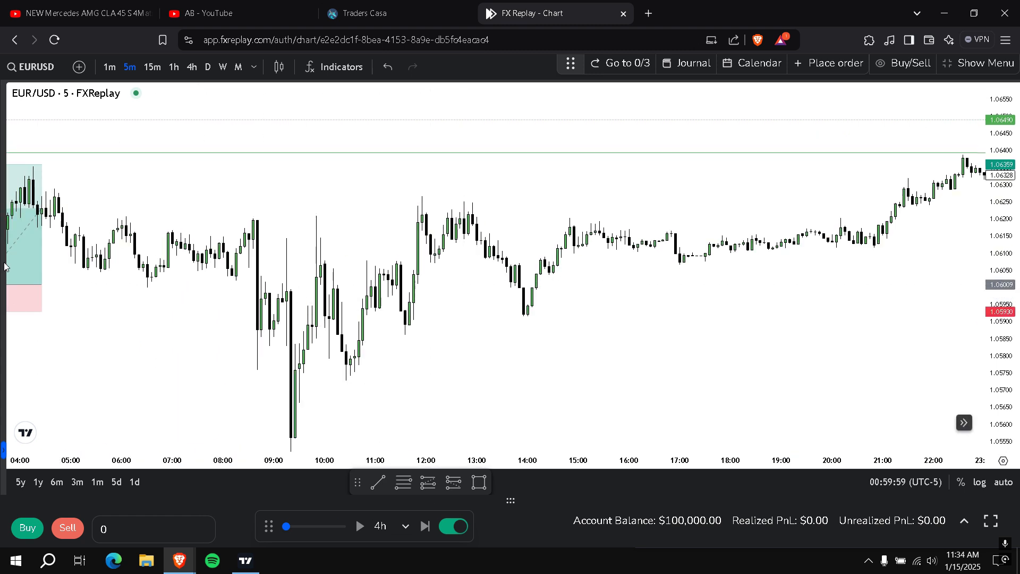
click(859, 247)
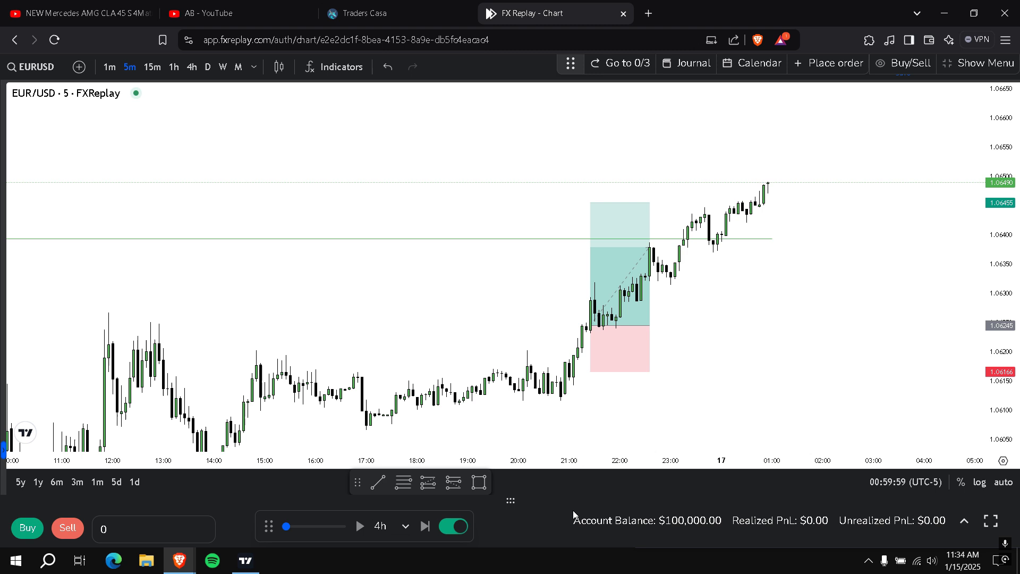
mouse_move(905, 482)
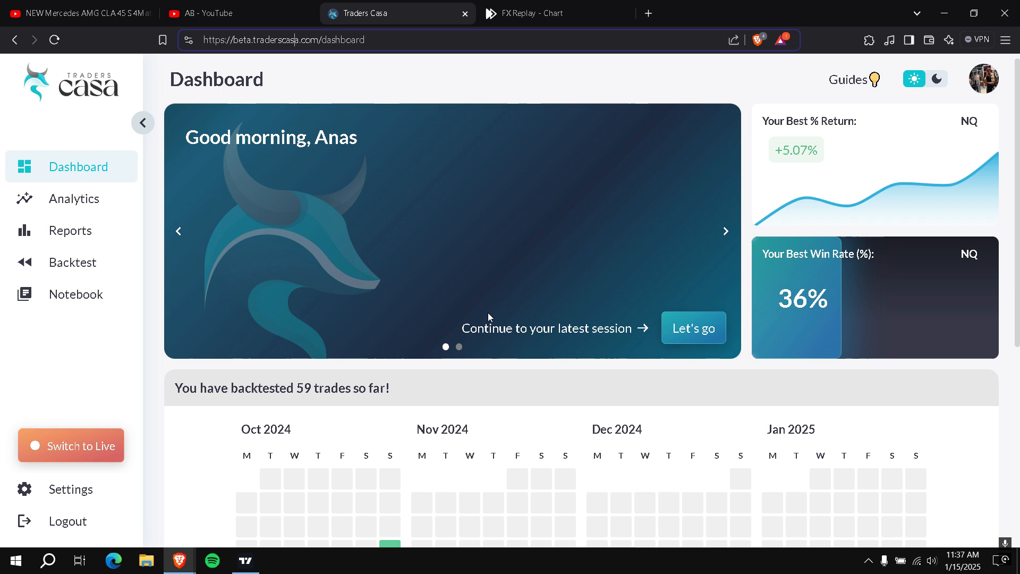
- Show the Traders Casa Backtest page listing the existing NQ session on NAS100
scroll(down, 3)
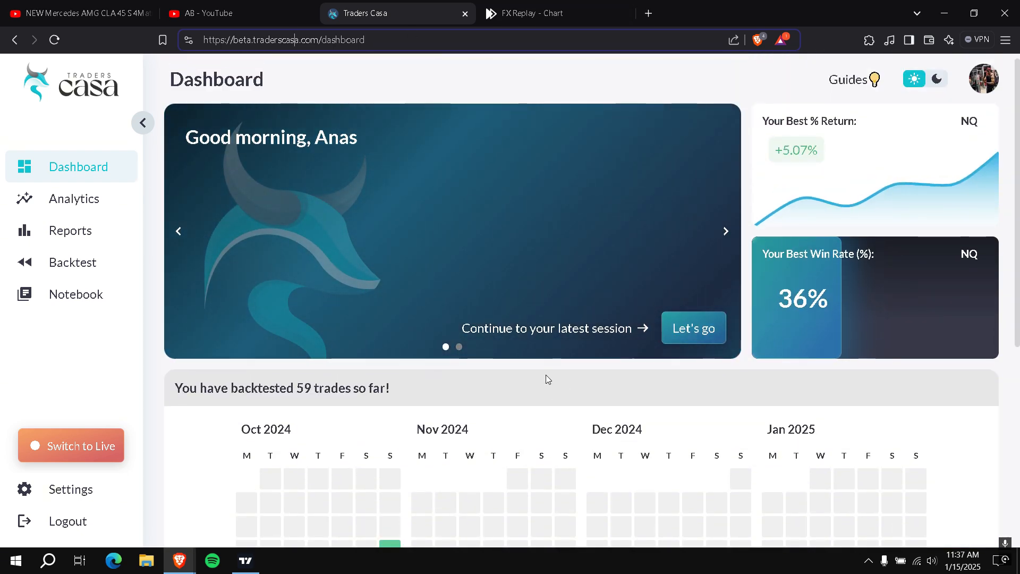
mouse_move(81, 262)
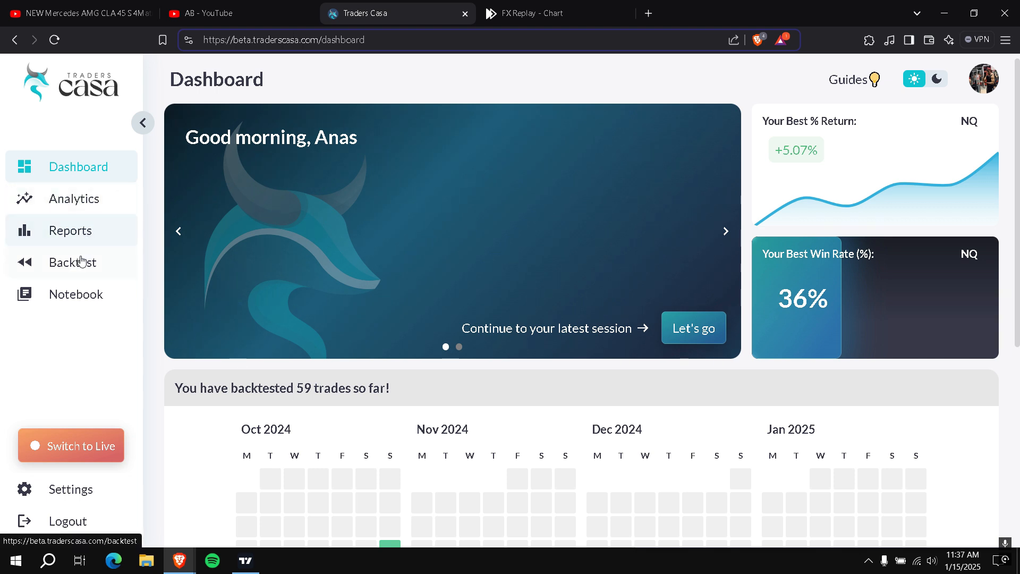
click(74, 262)
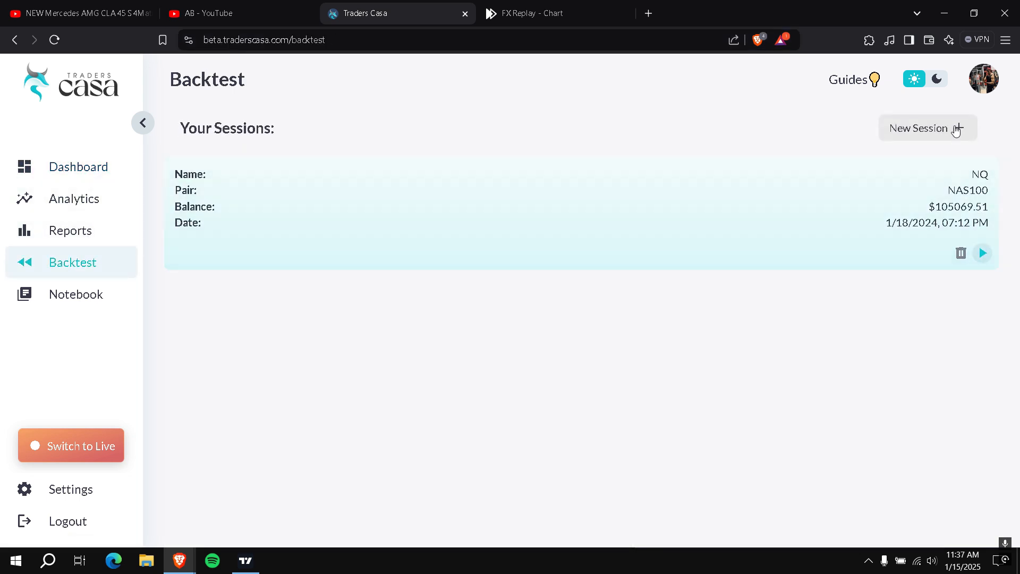
- Start a new backtest session with a 100000 starting balance and NAS100 as the pair
click(918, 128)
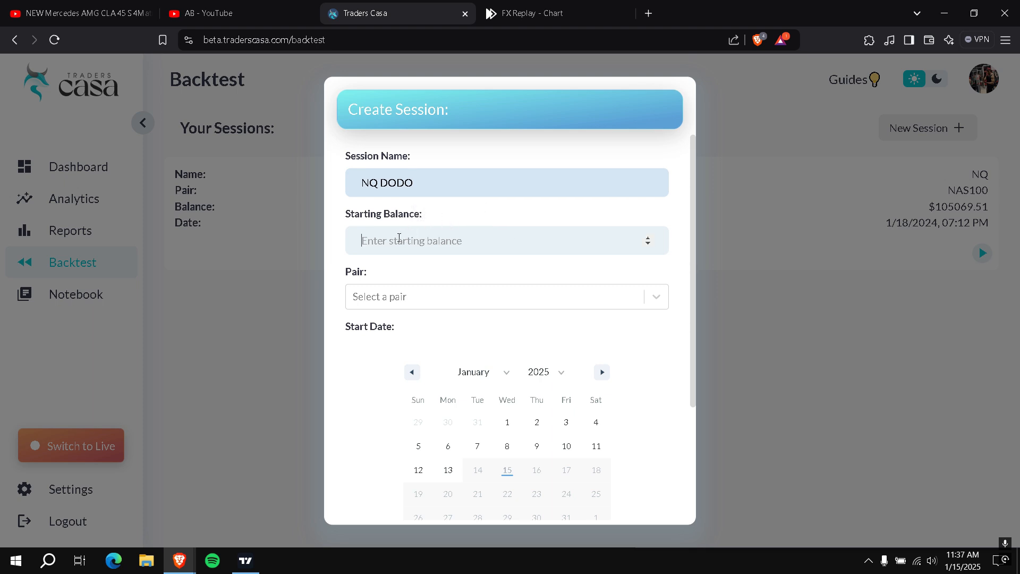
text(100000)
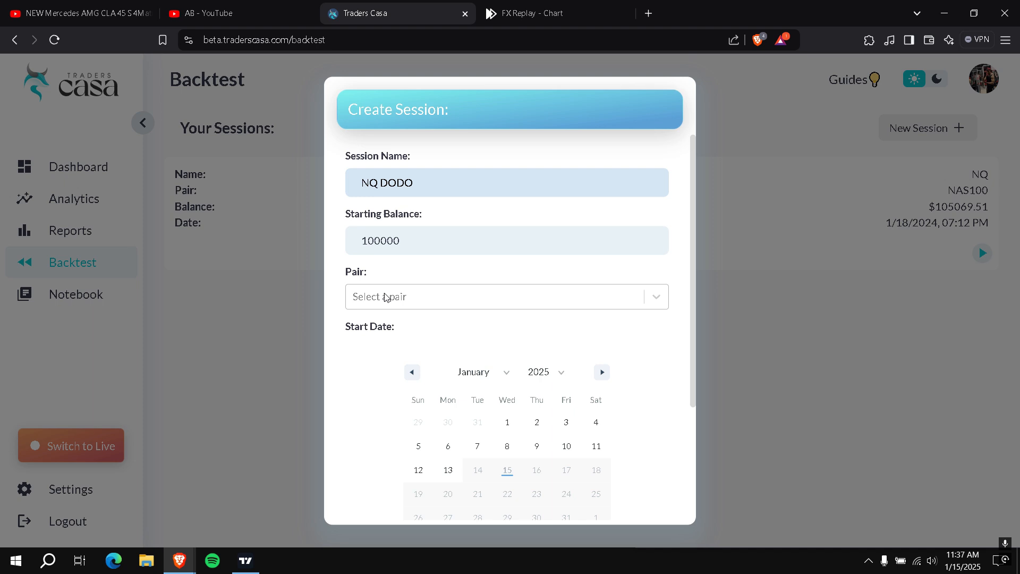
text(mas)
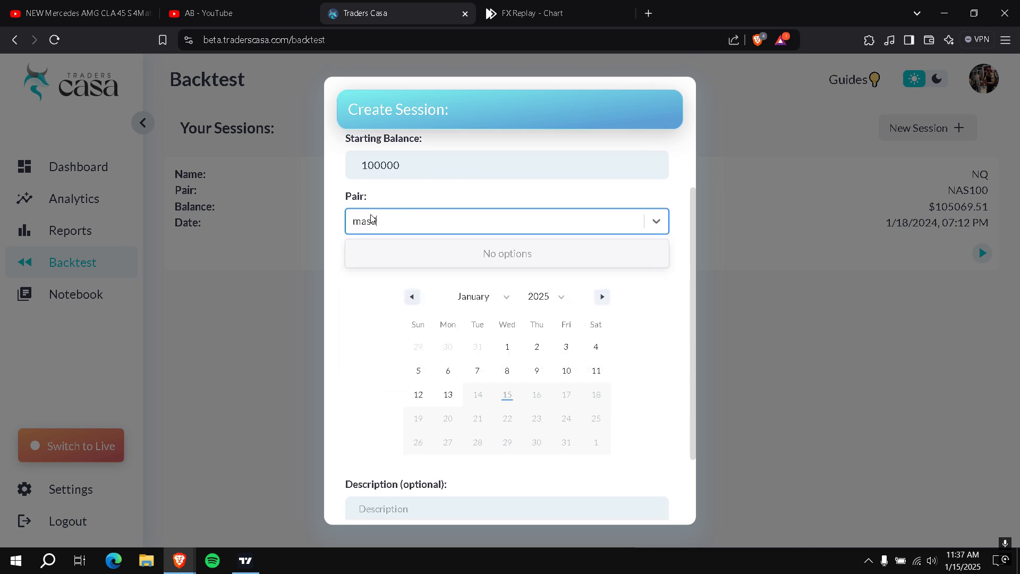
text(nas)
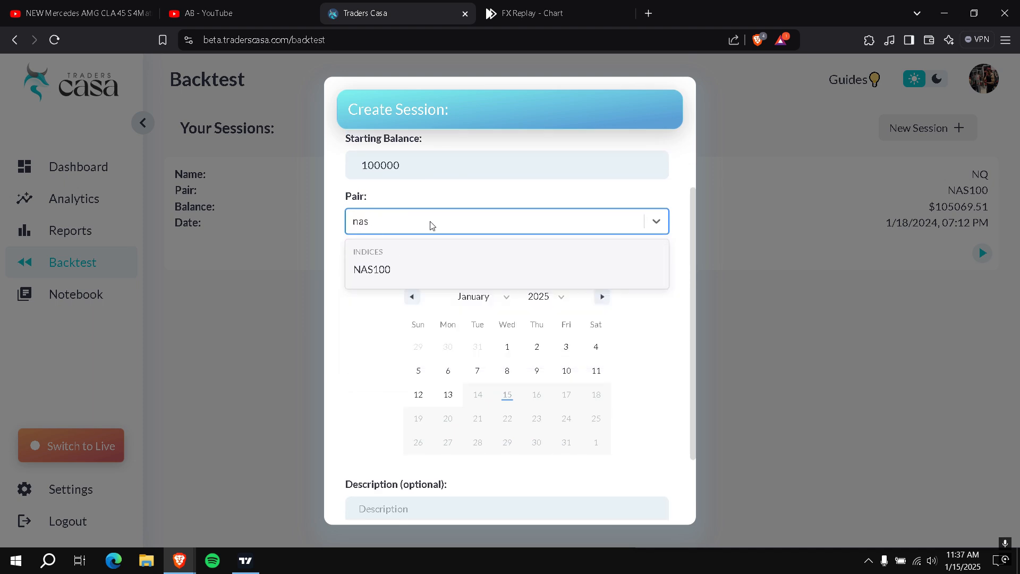
click(372, 268)
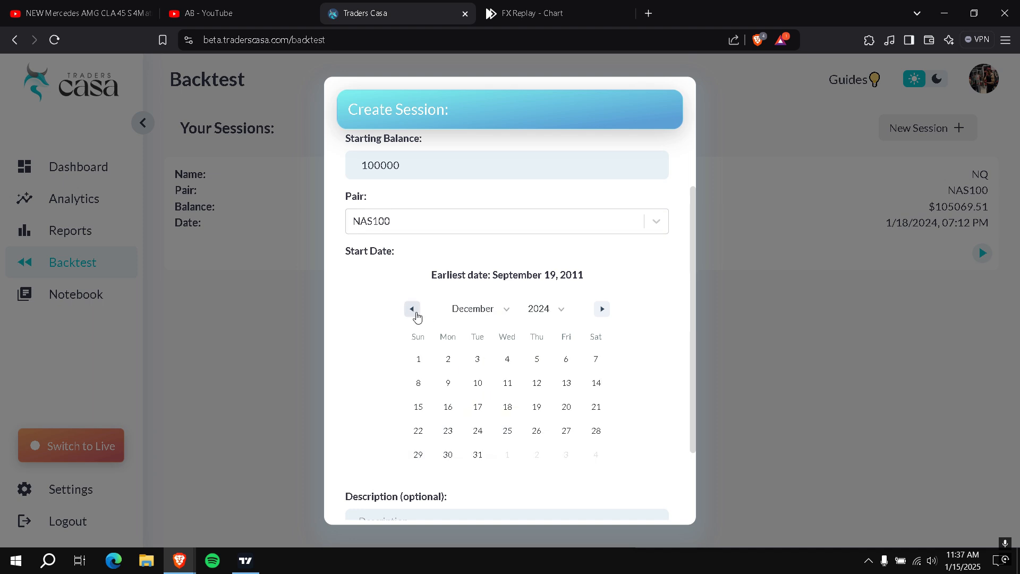
- Set the start date to 1 October 2024, add a description and save the session
click(412, 308)
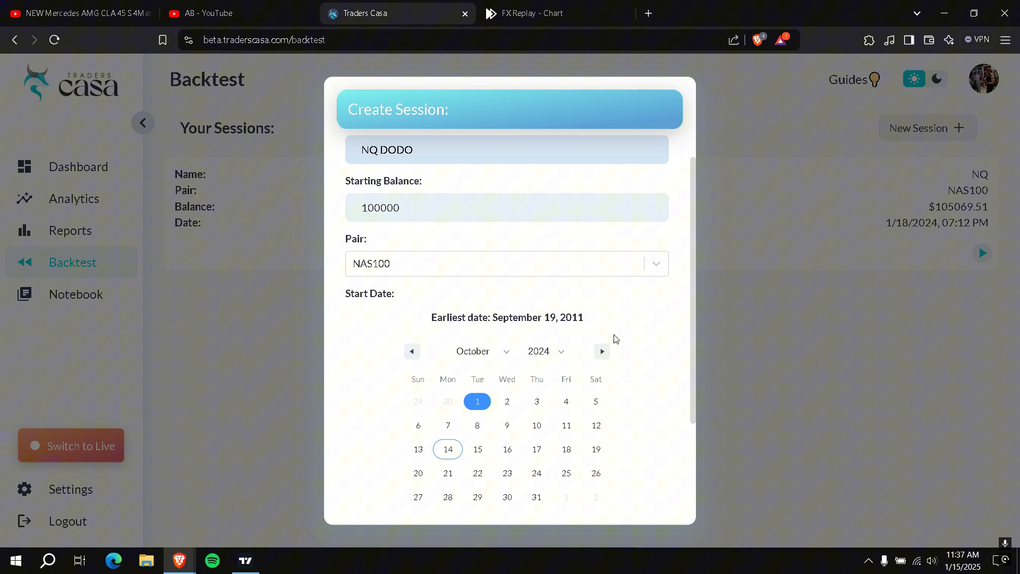
scroll(down, 3)
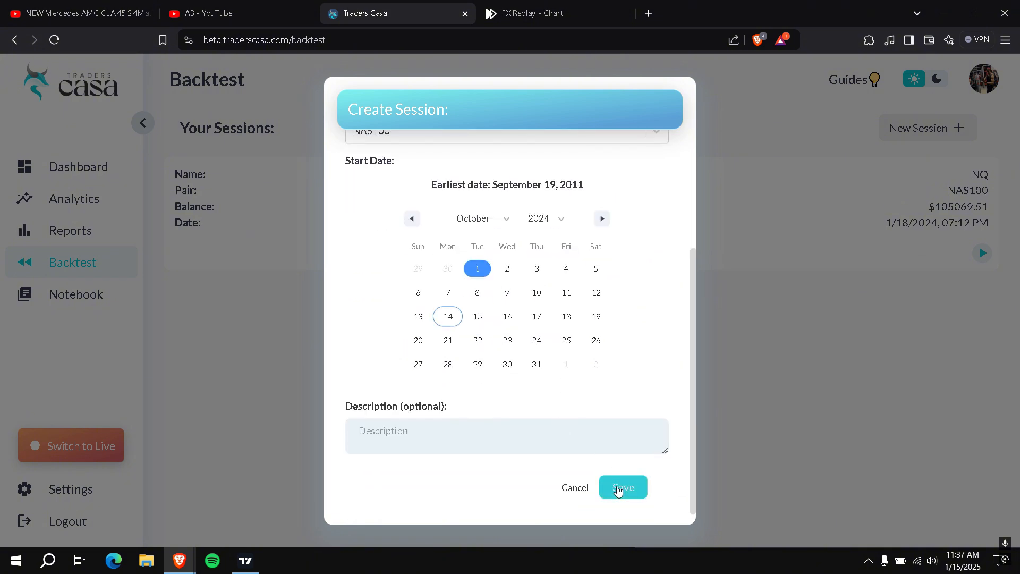
text(asoda)
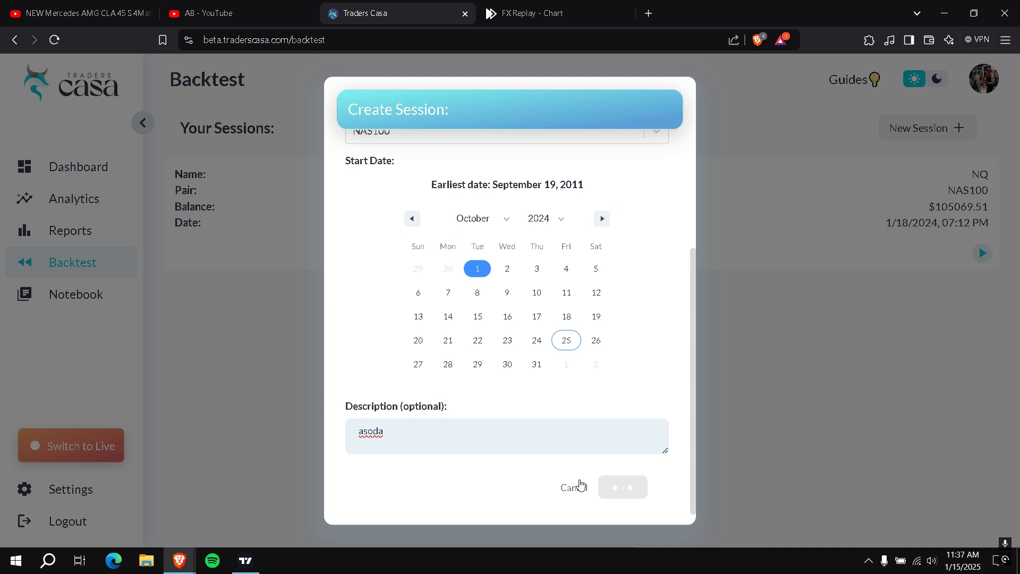
click(622, 487)
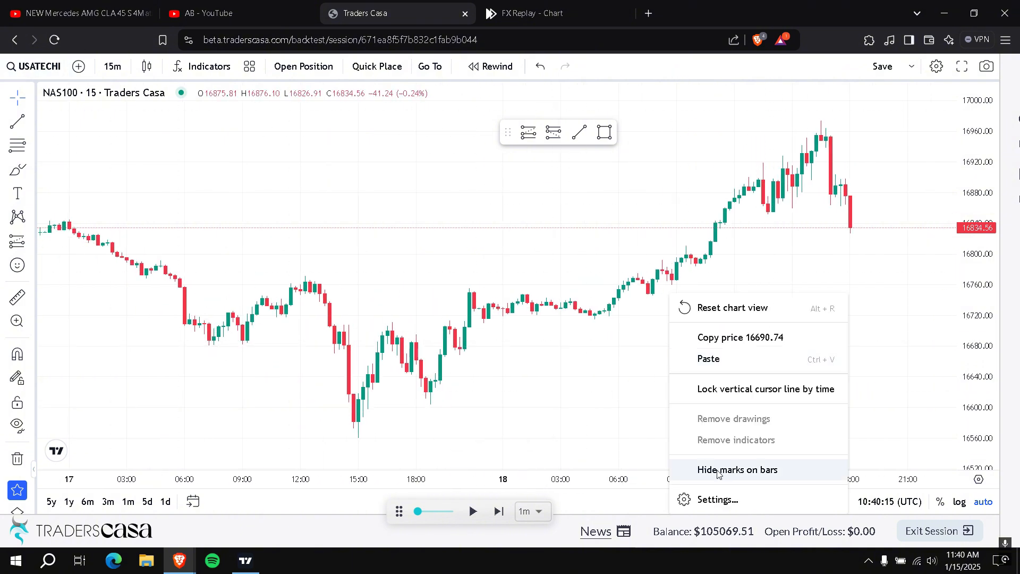
- View the new NAS100 session's chart settings, then leave for the TradingView tab
click(717, 500)
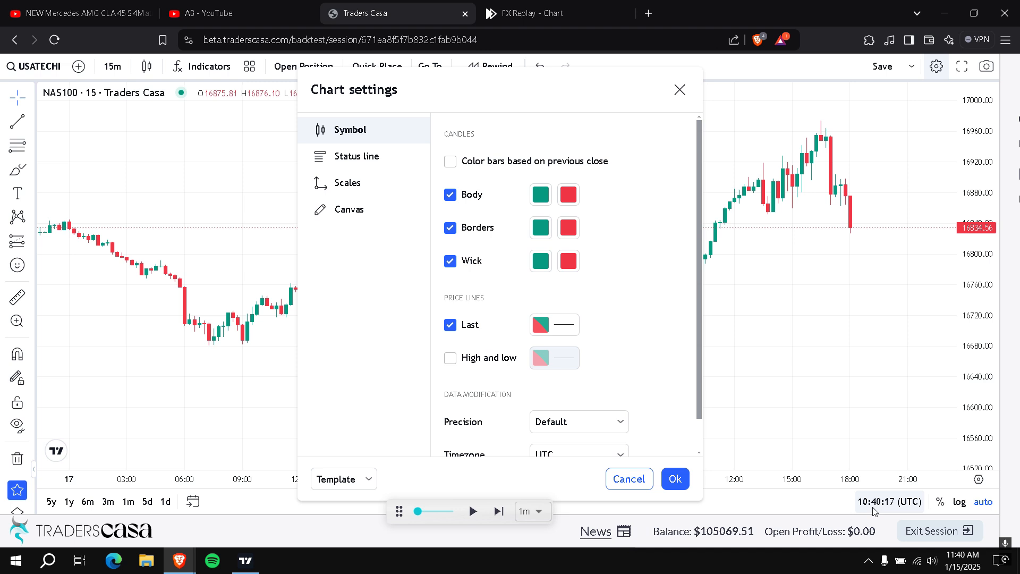
mouse_move(686, 110)
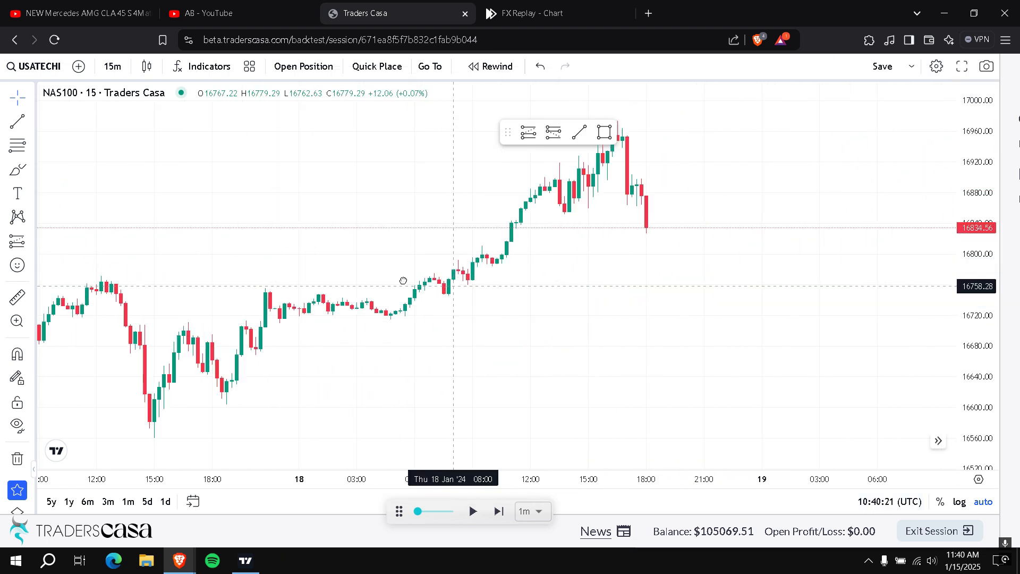
click(555, 13)
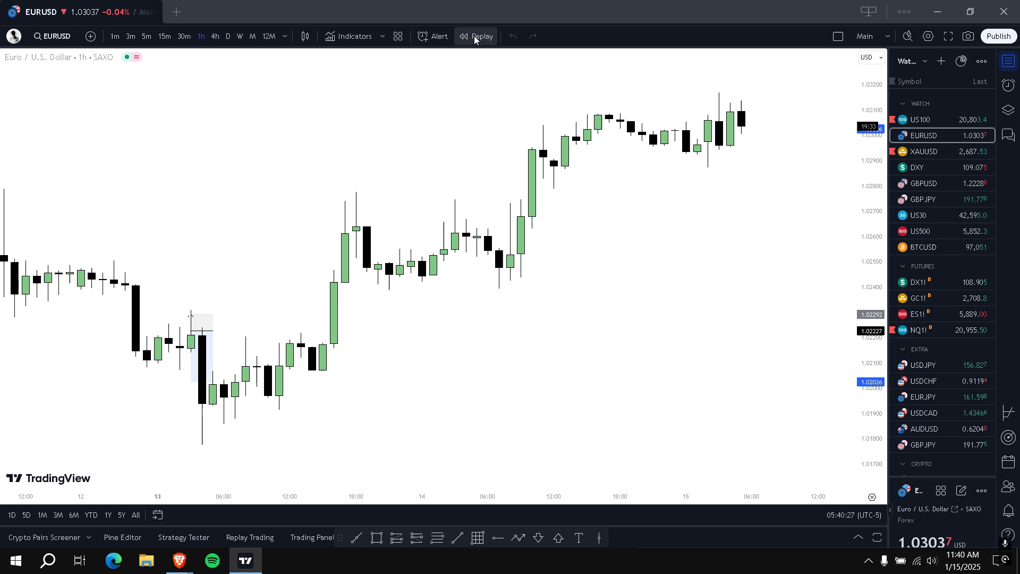
mouse_move(481, 290)
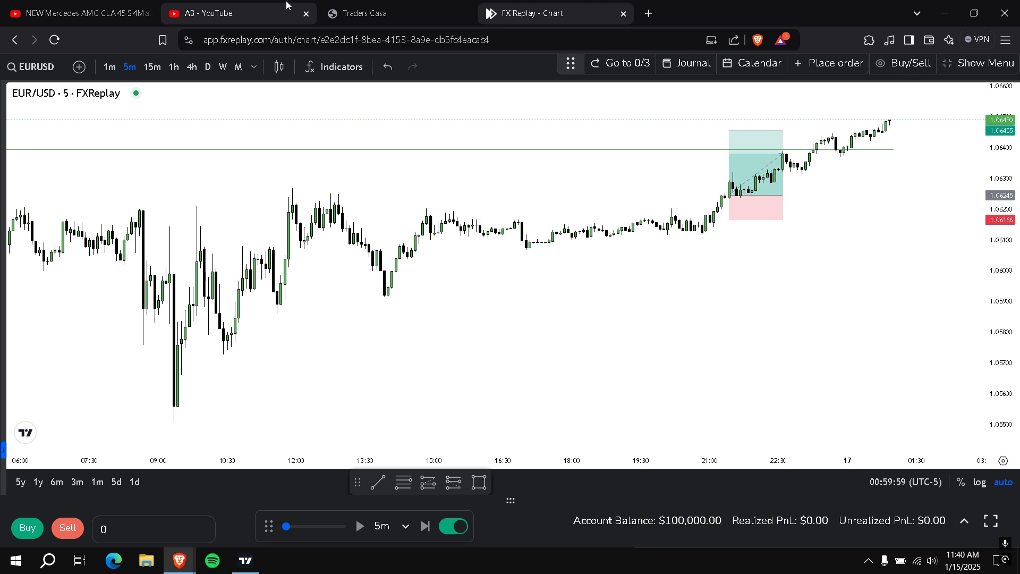
mouse_move(221, 13)
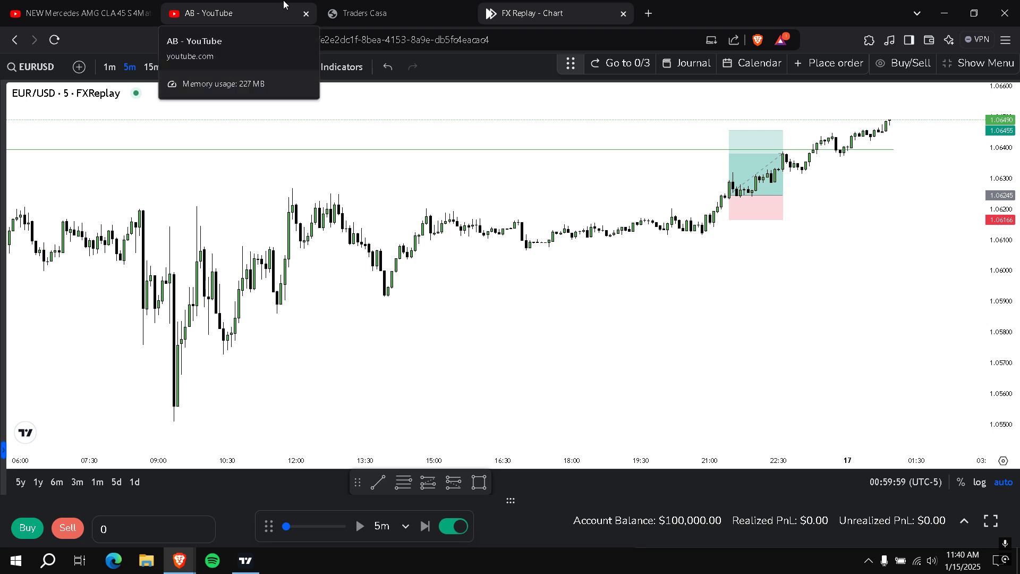
- Switch from the FX Replay chart to the YouTube channel tab
click(208, 13)
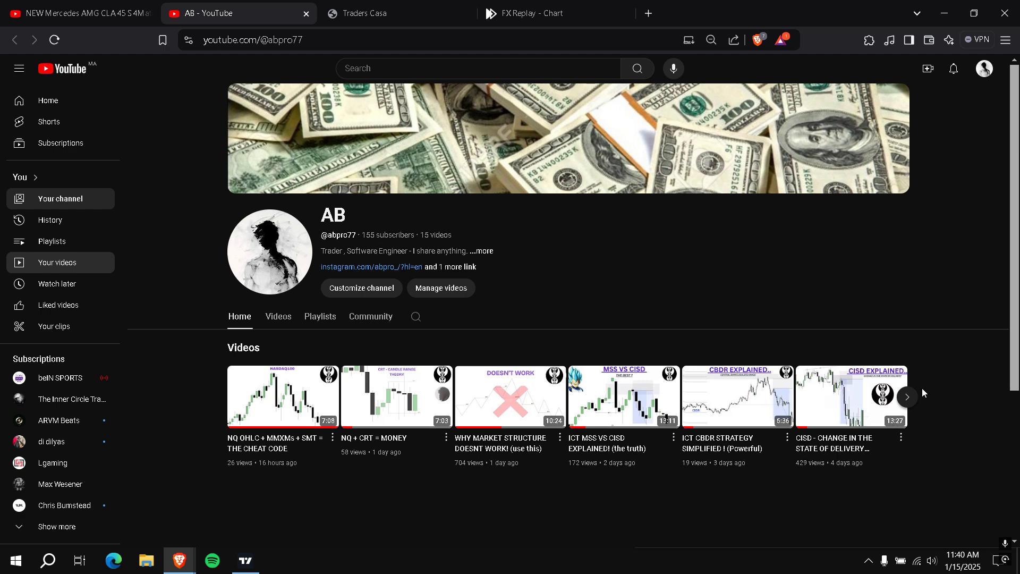
- Browse the channel's video carousel and notifications, then follow its Instagram link
click(906, 397)
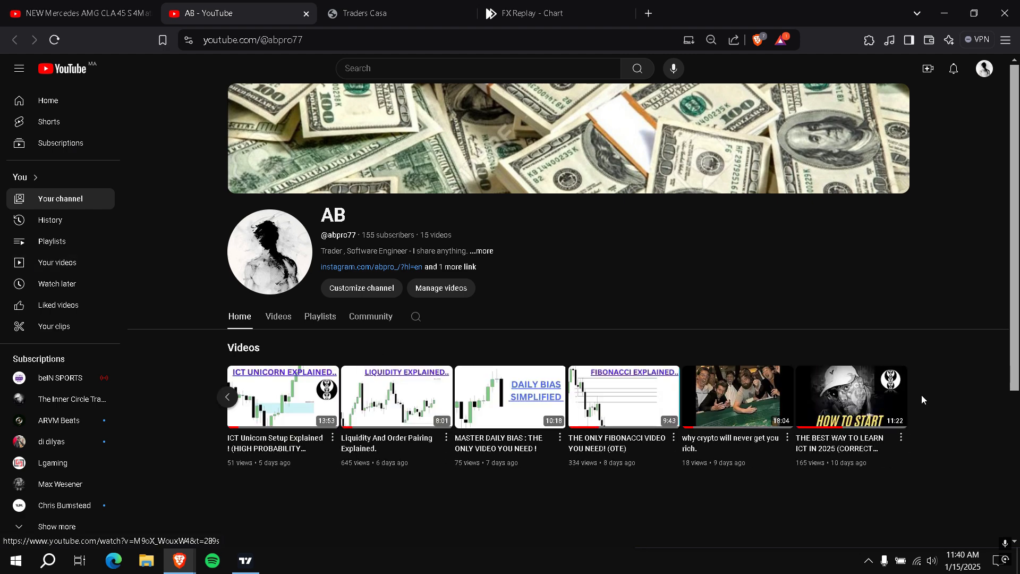
click(227, 397)
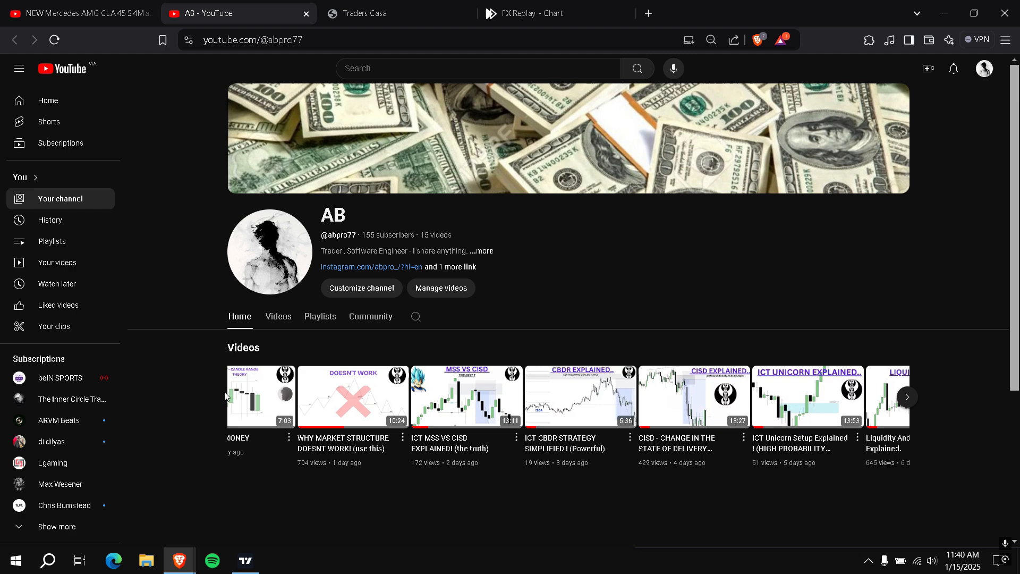
click(953, 68)
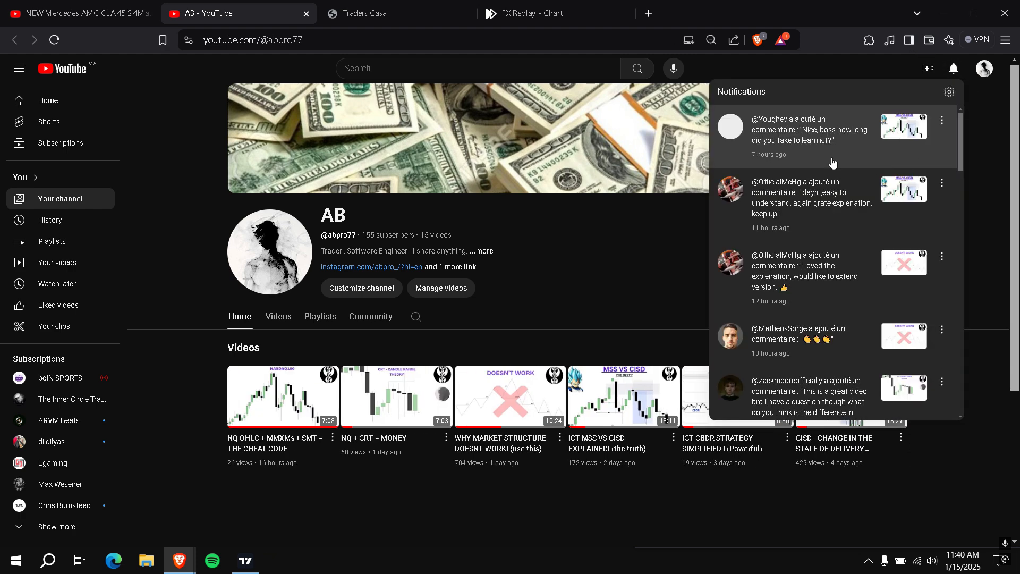
mouse_move(815, 325)
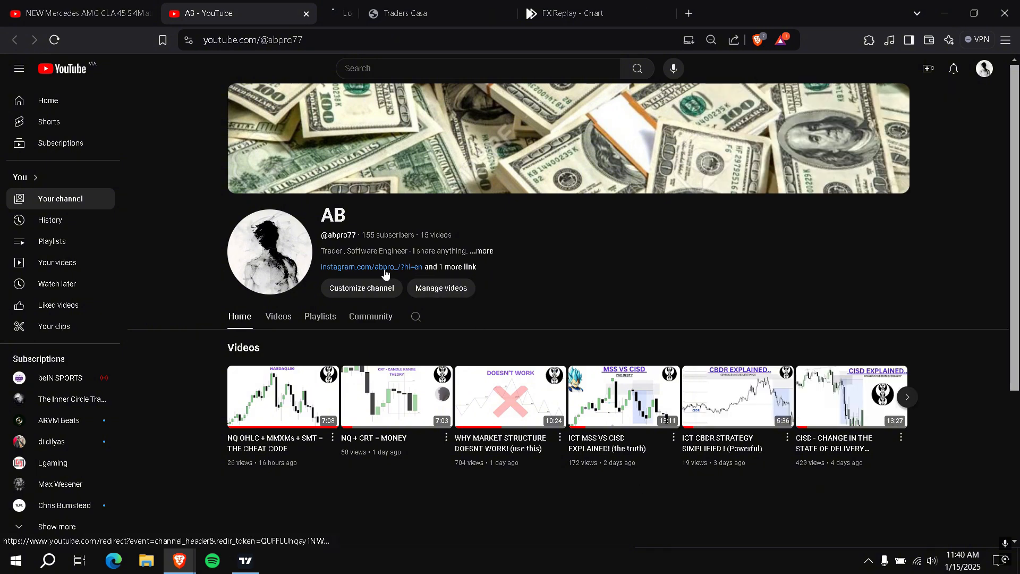
click(369, 266)
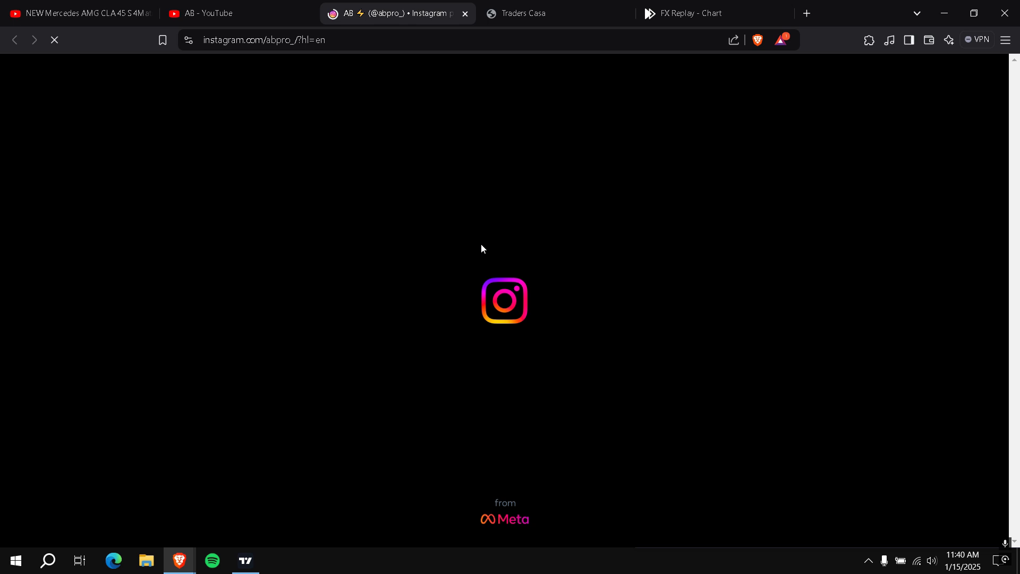